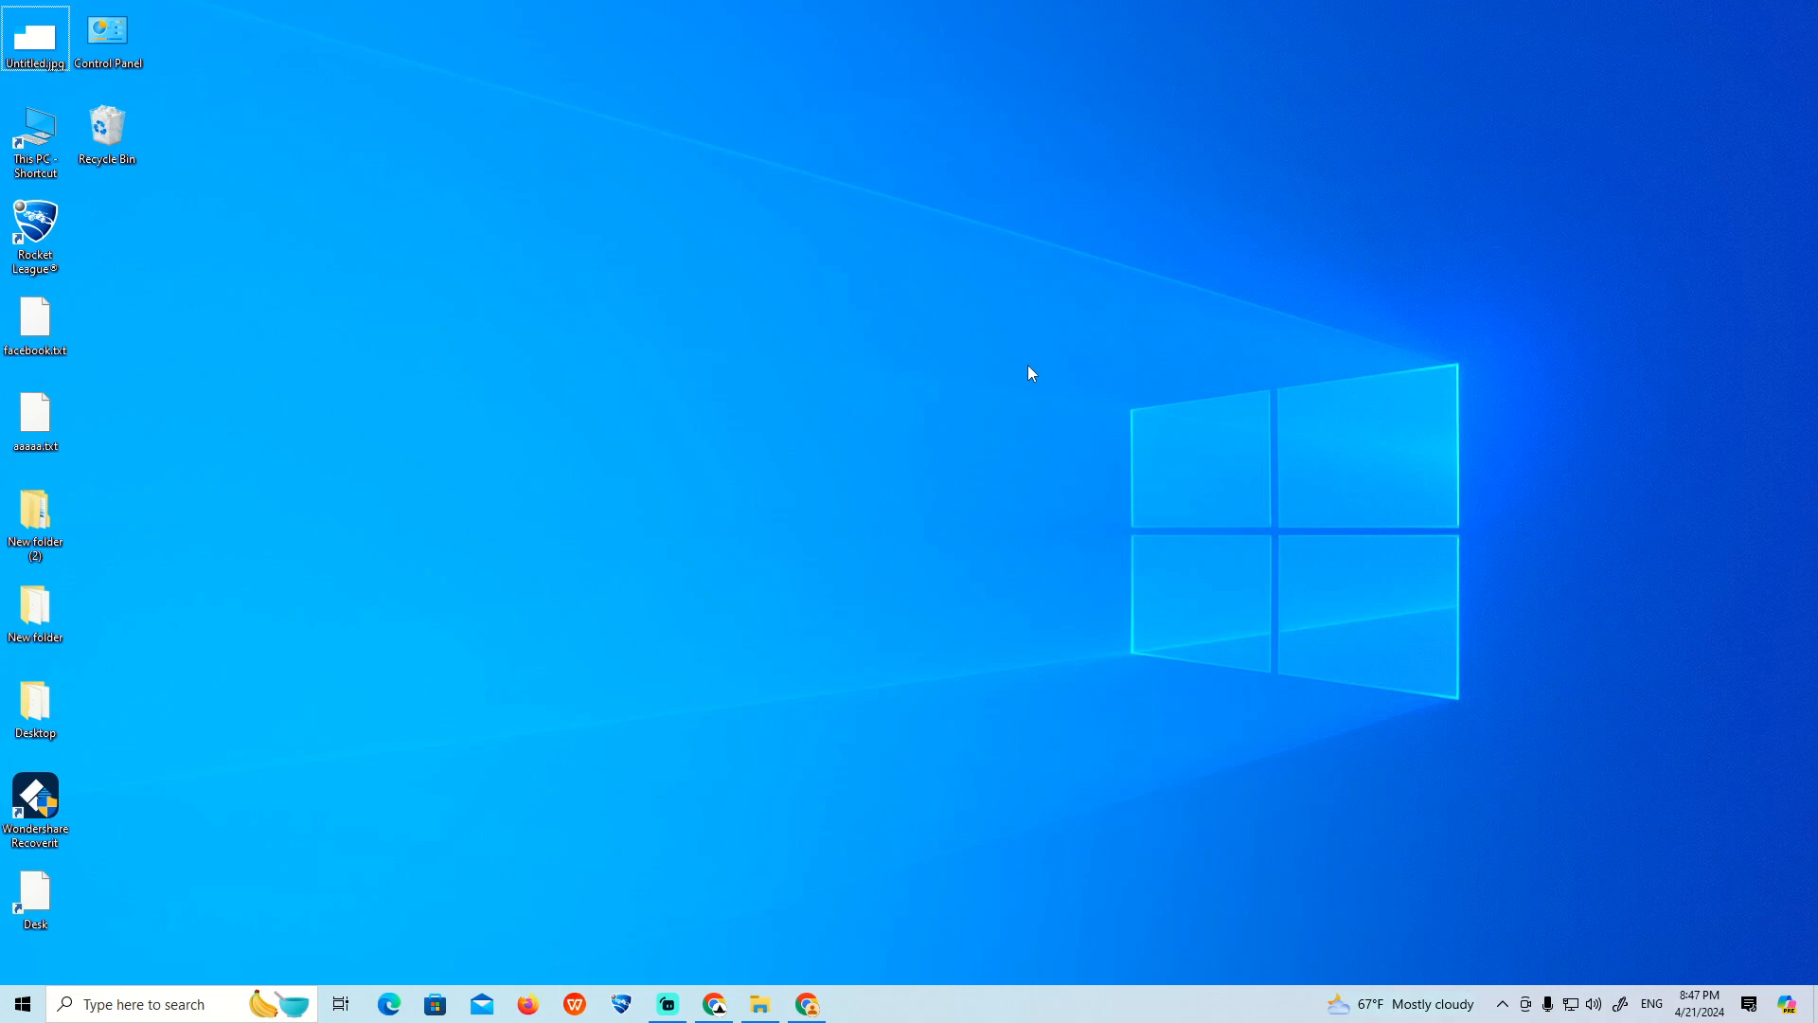
Step: Open Windows search from the taskbar to look for the Settings app
{"action": "left_click", "coordinate": [21, 1004]}
{"action": "type", "text": "s"}
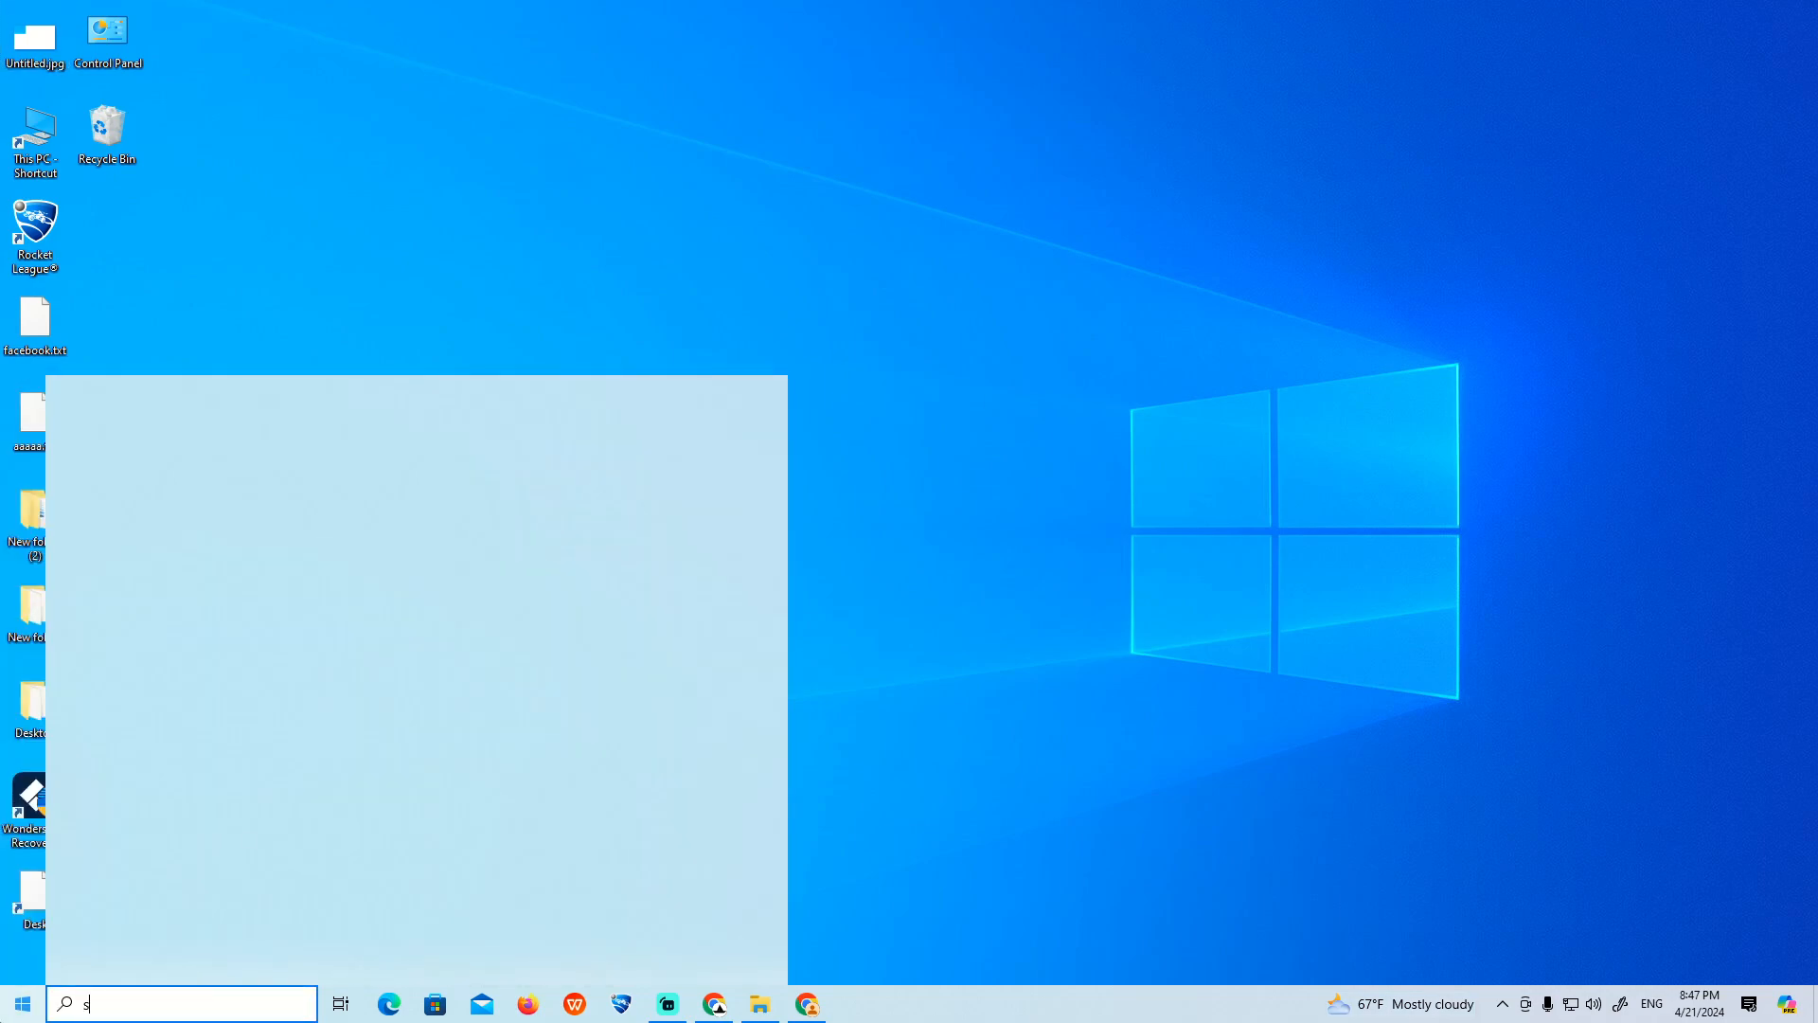
Step: Finish searching "settings" and open the Apps & features page in Settings
{"action": "type", "text": "ettings"}
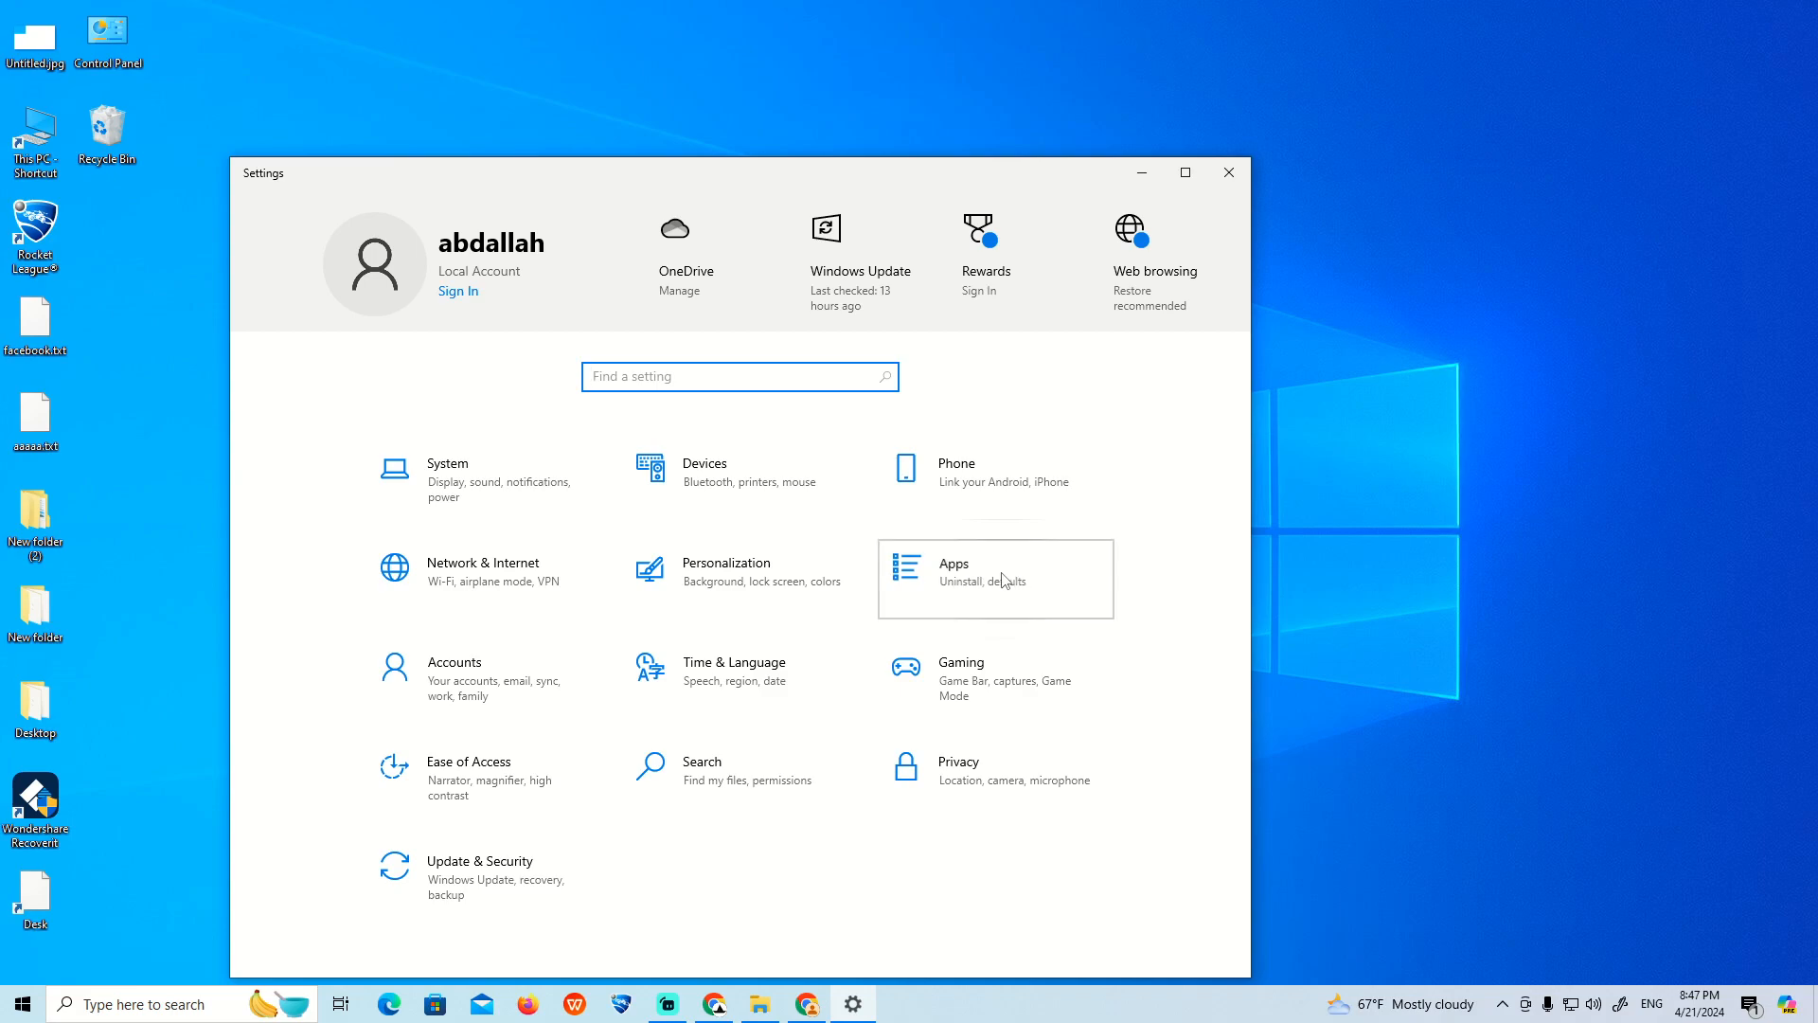
{"action": "left_click", "coordinate": [994, 578]}
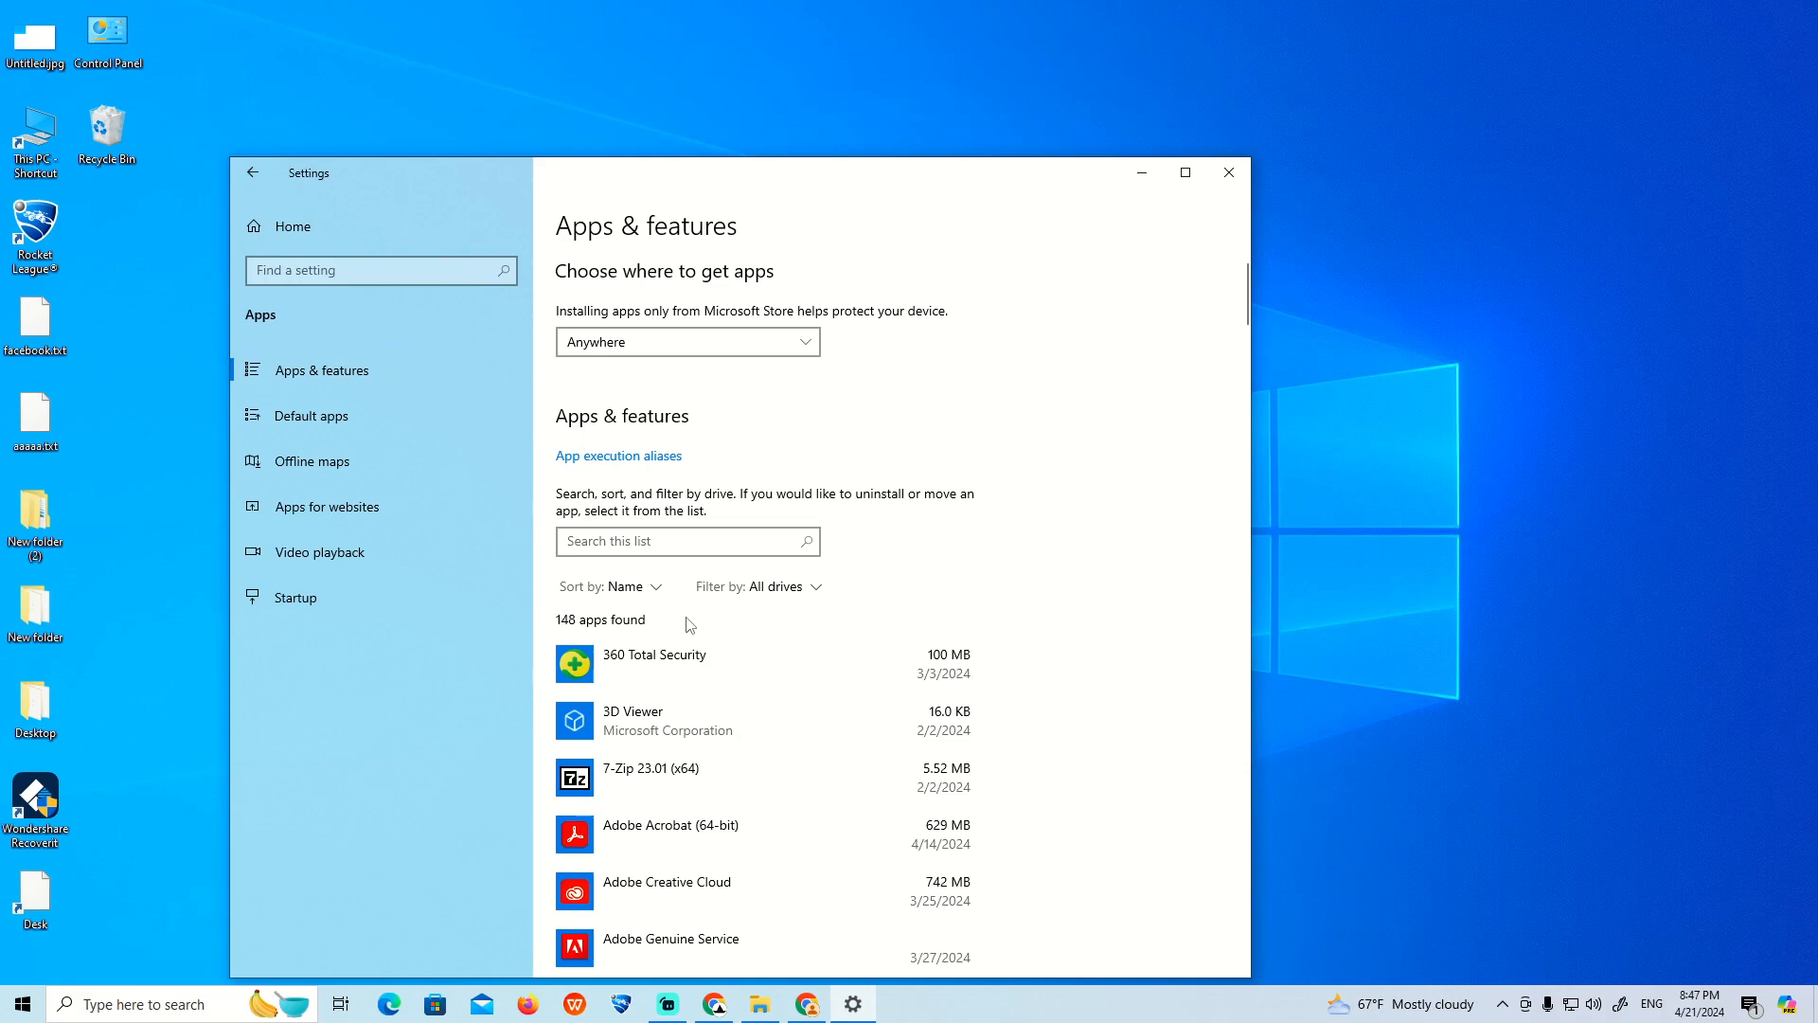
{"action": "mouse_move", "coordinate": [621, 568]}
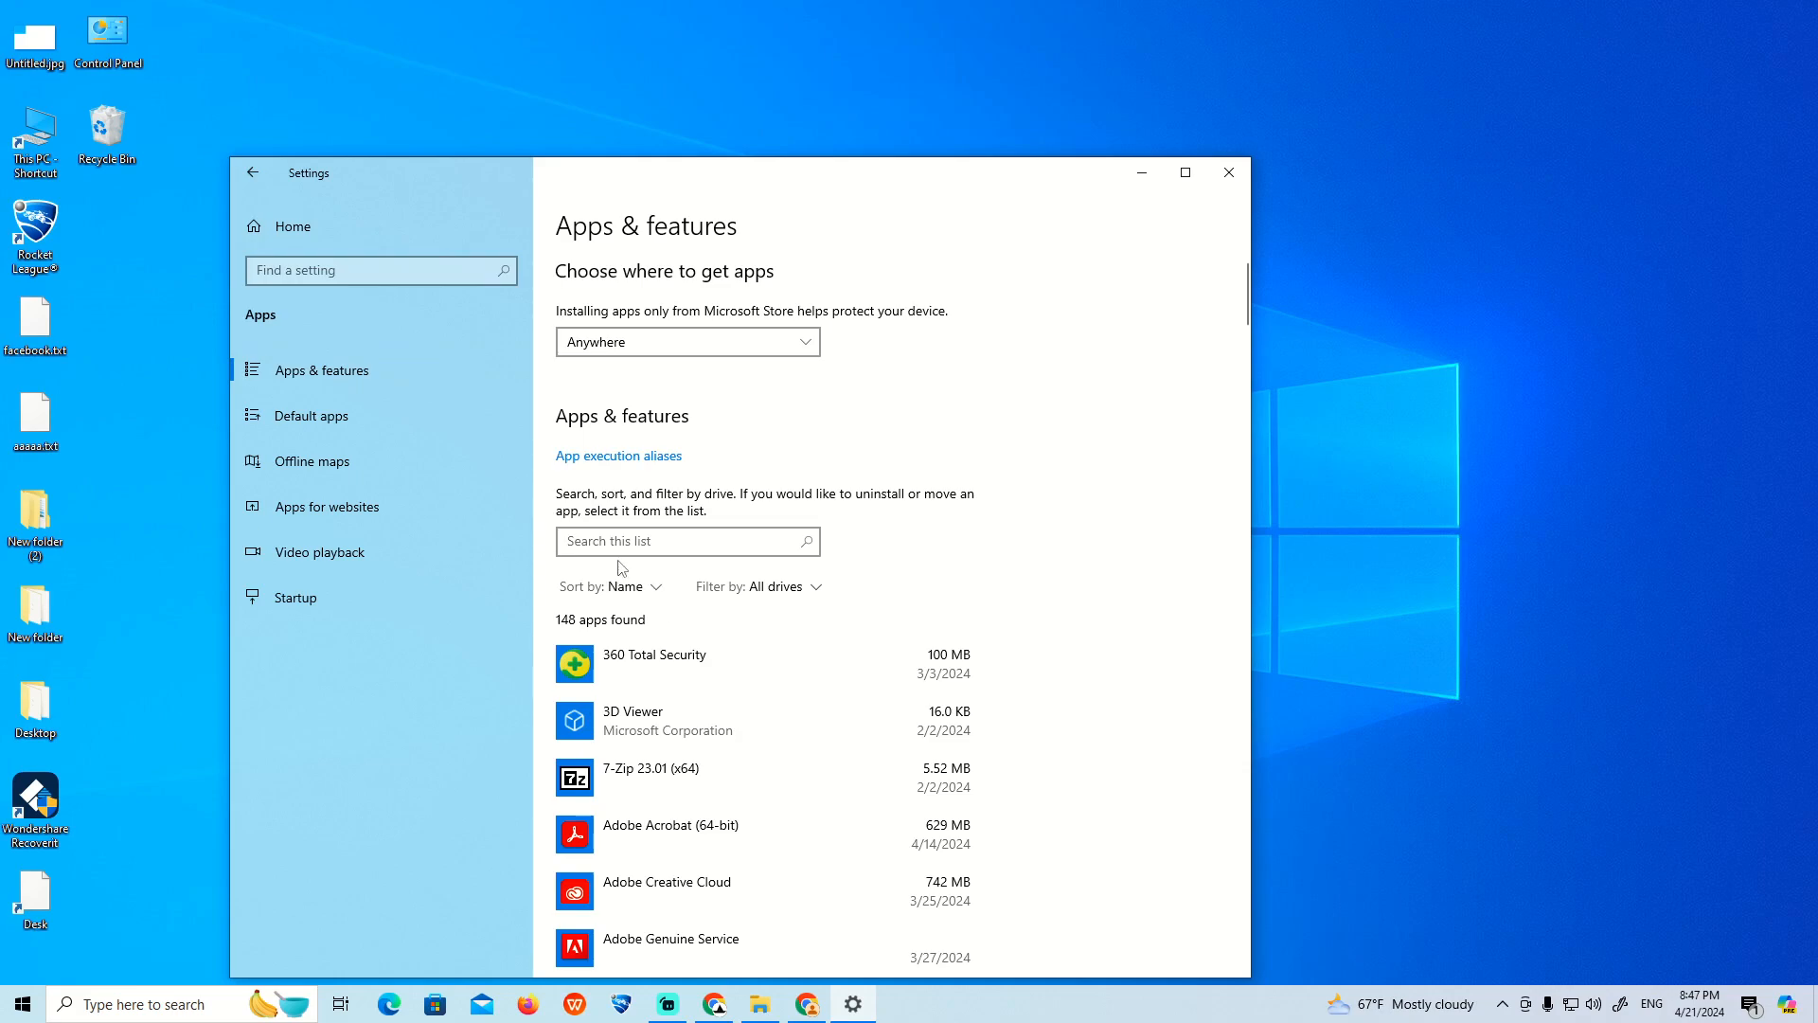
Step: Filter the installed apps list by "movies" to show only Movies & TV
{"action": "left_click", "coordinate": [686, 540]}
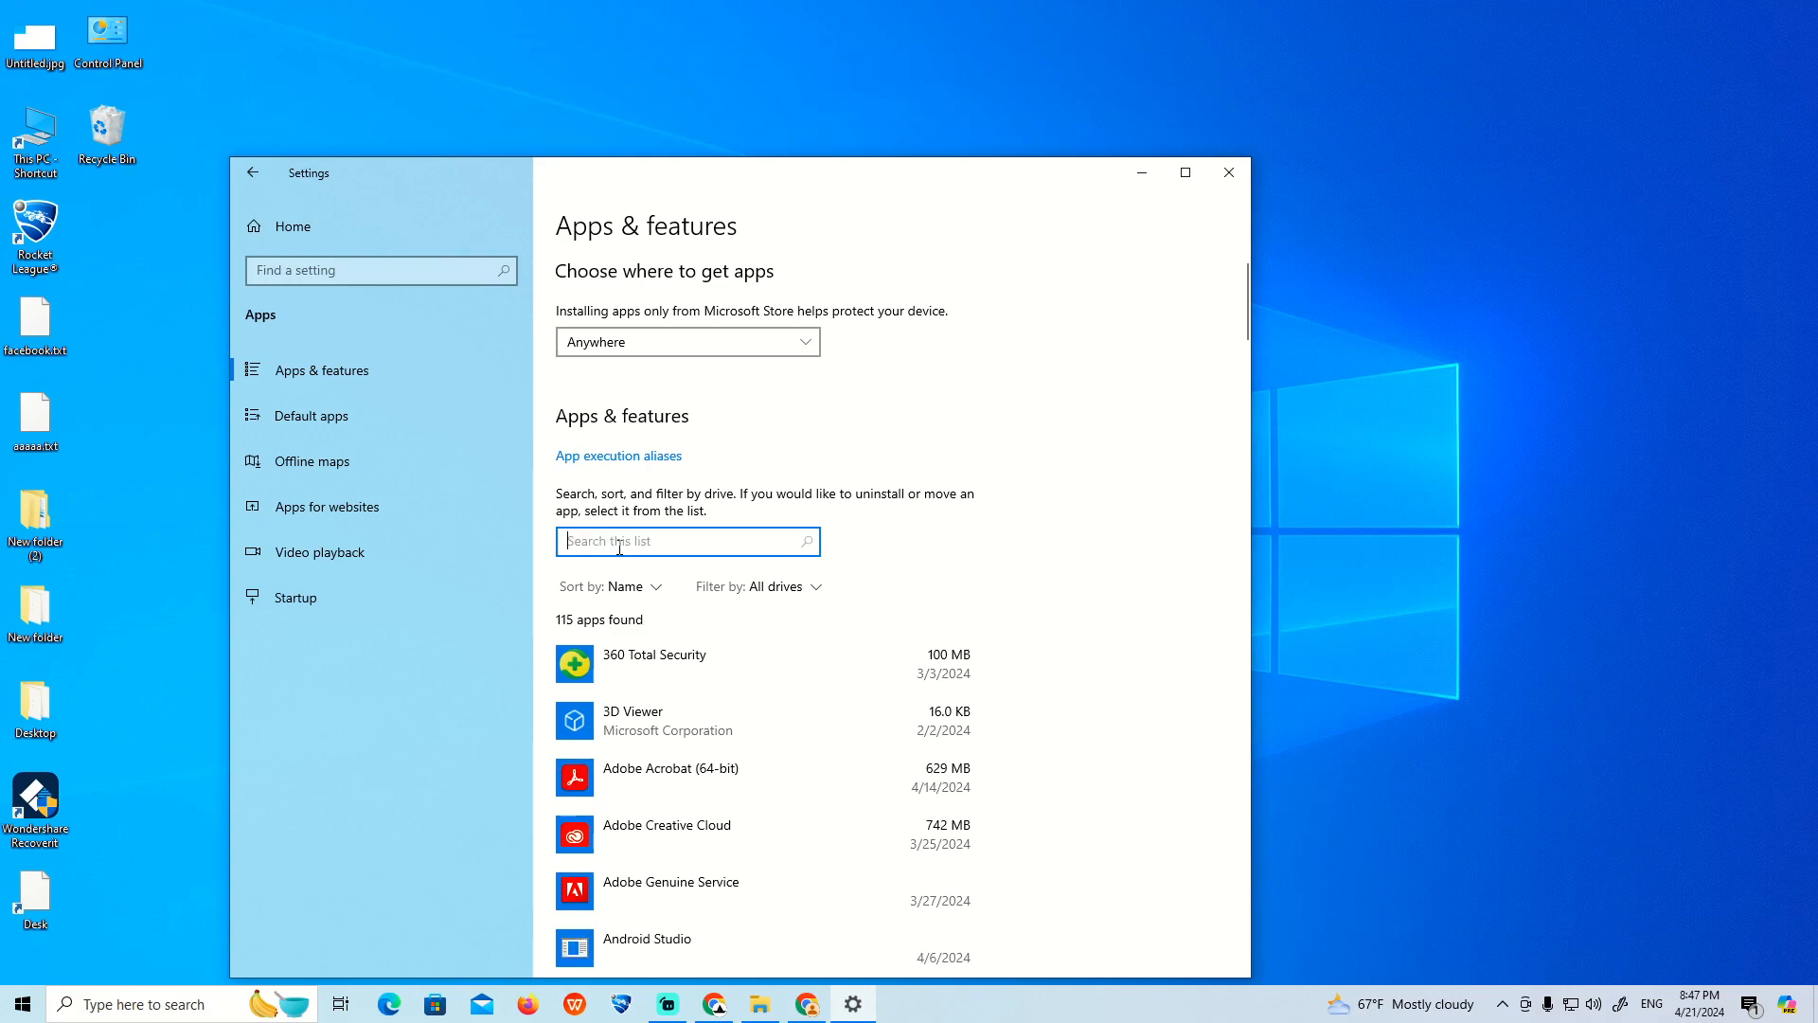
{"action": "type", "text": "movies"}
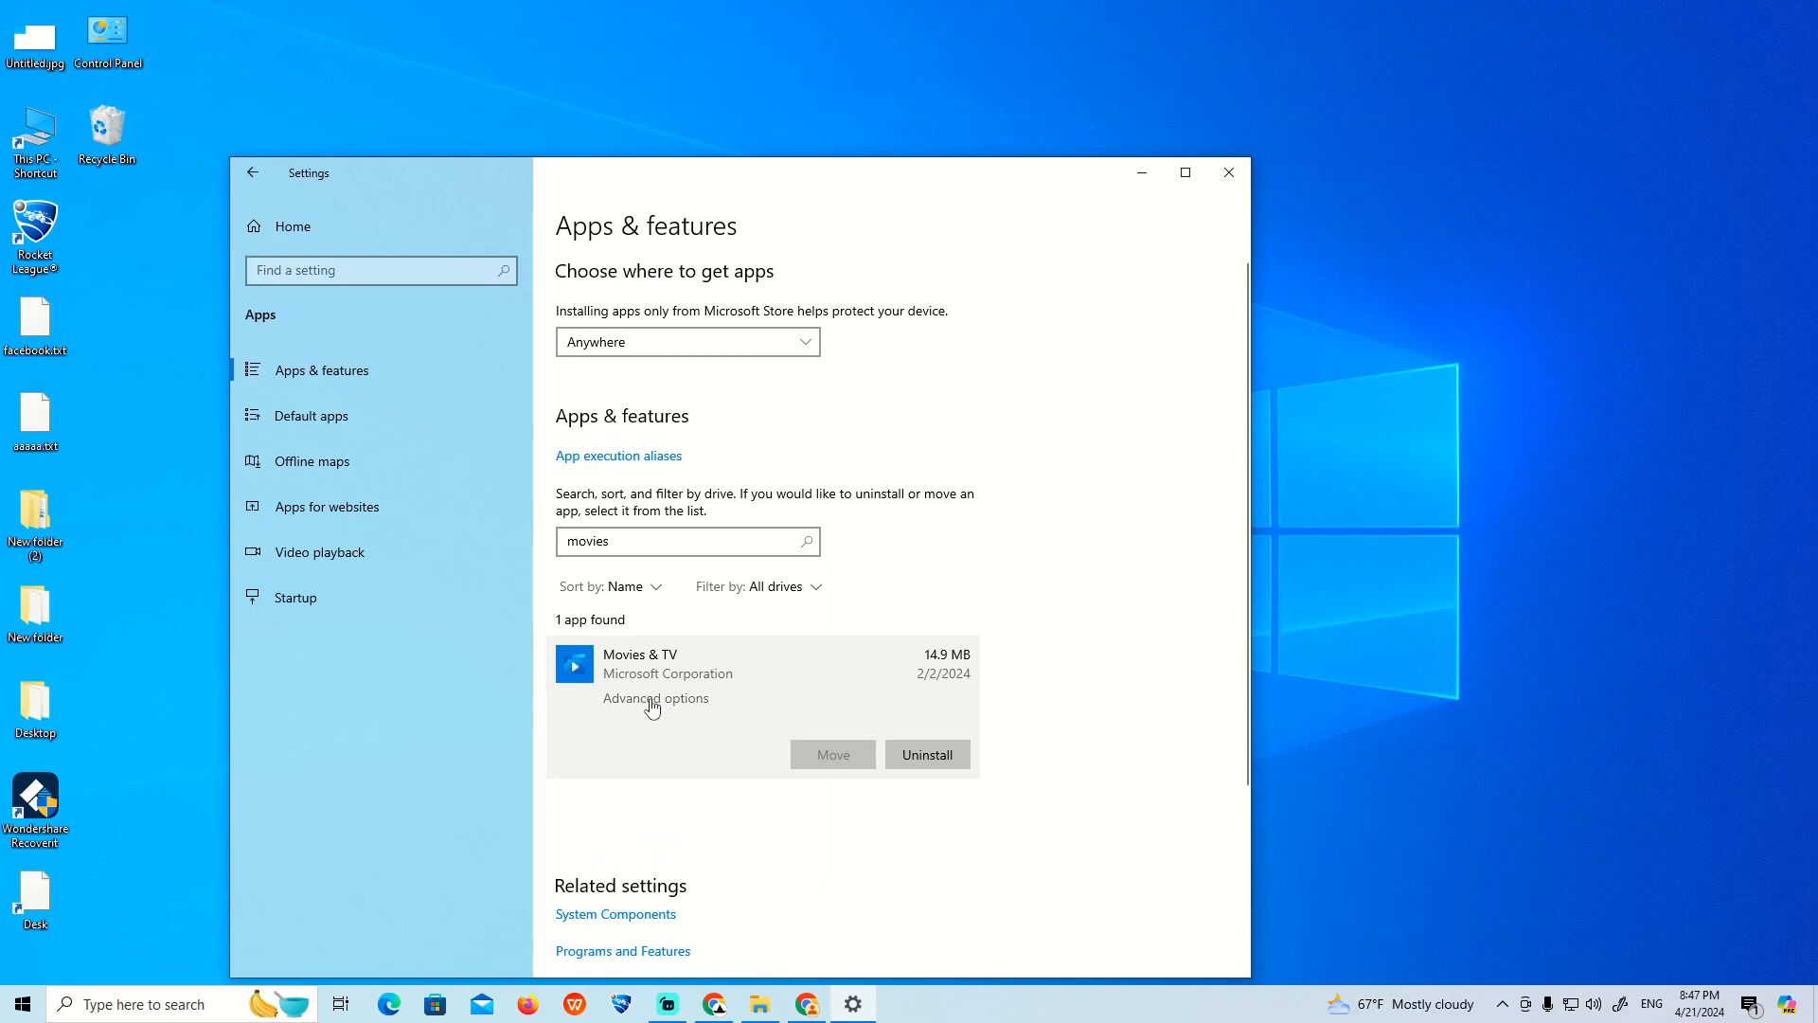
{"action": "mouse_move", "coordinate": [636, 706]}
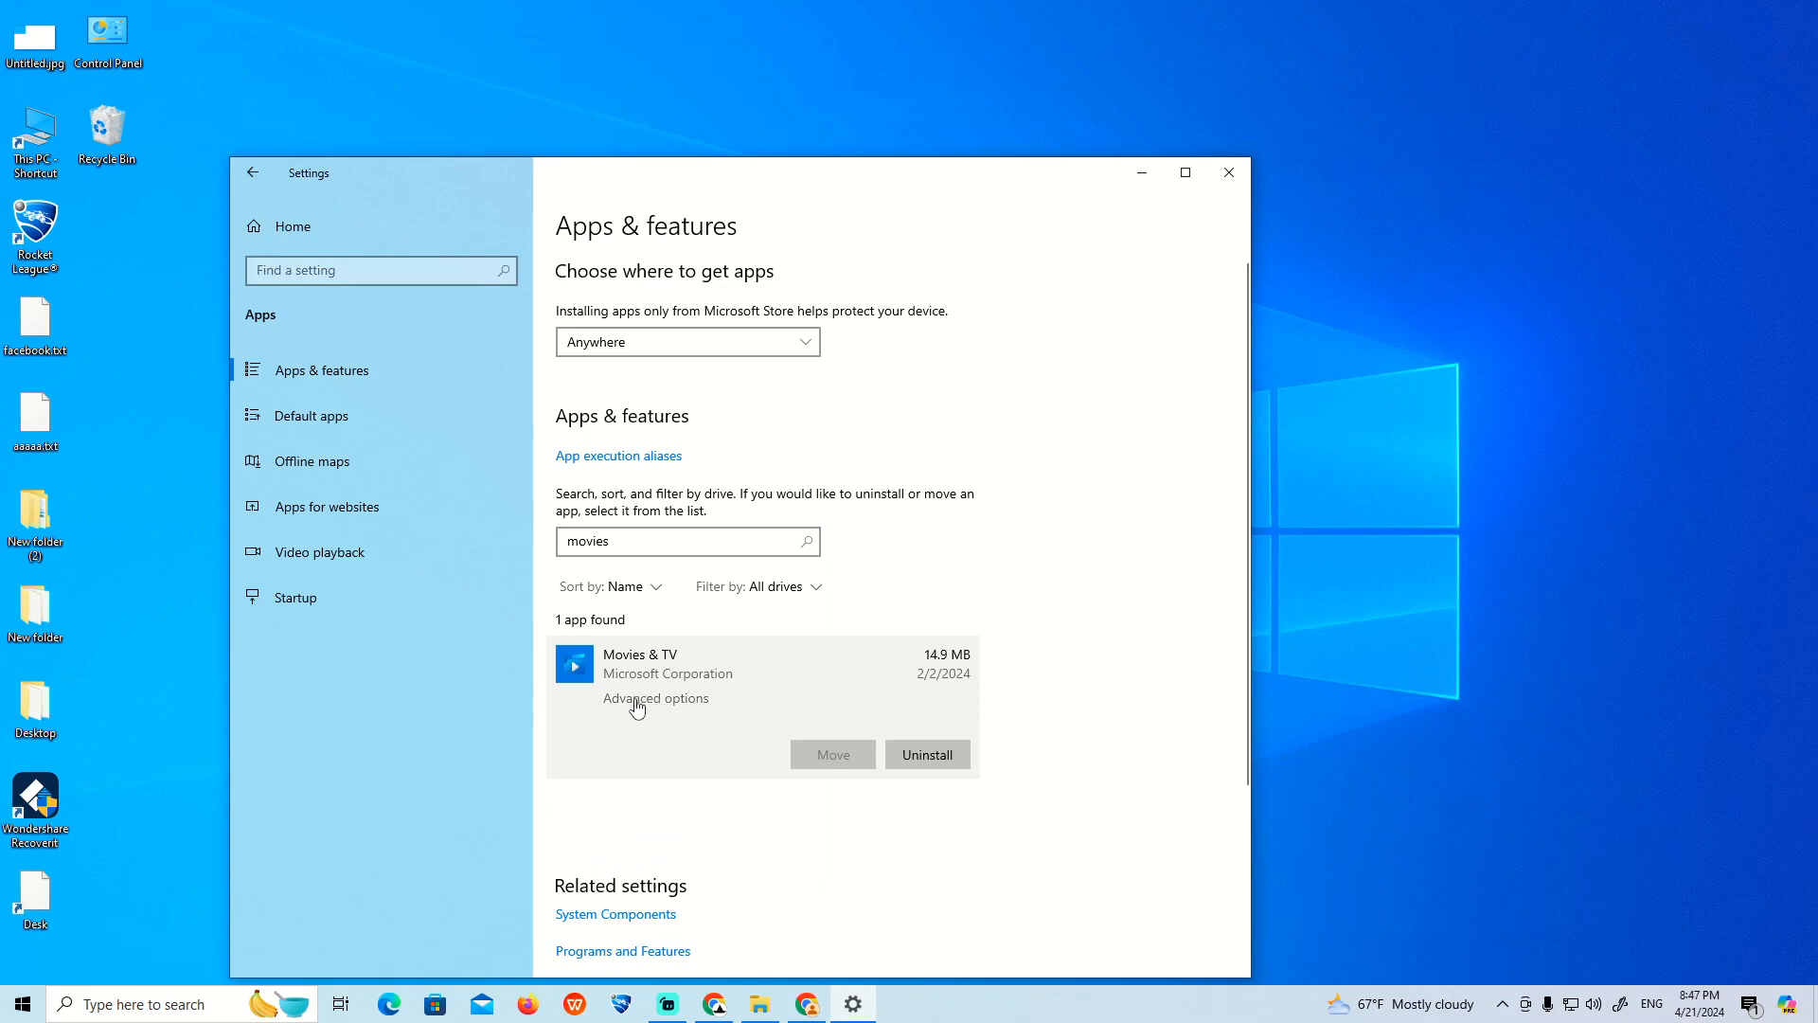
Step: View Movies & TV's Advanced options down to Repair and Reset, then close Settings
{"action": "left_click", "coordinate": [655, 697]}
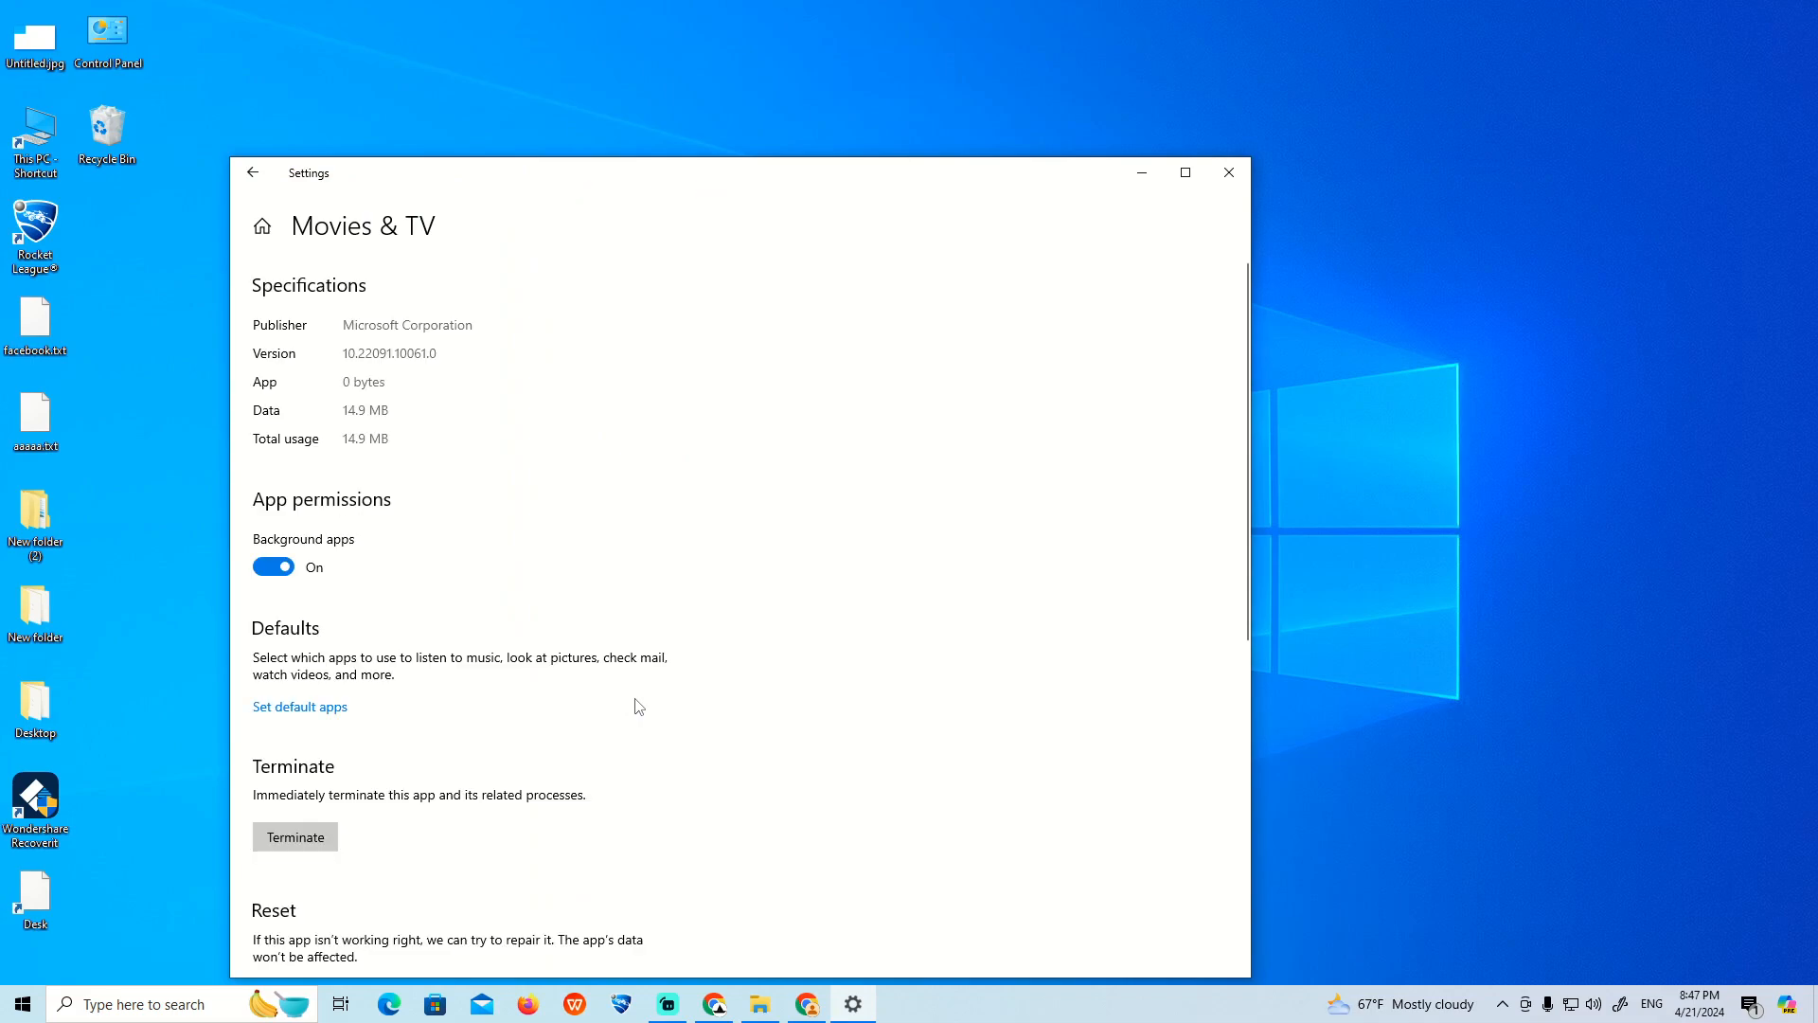
{"action": "scroll", "scroll_direction": "down", "scroll_amount": 3}
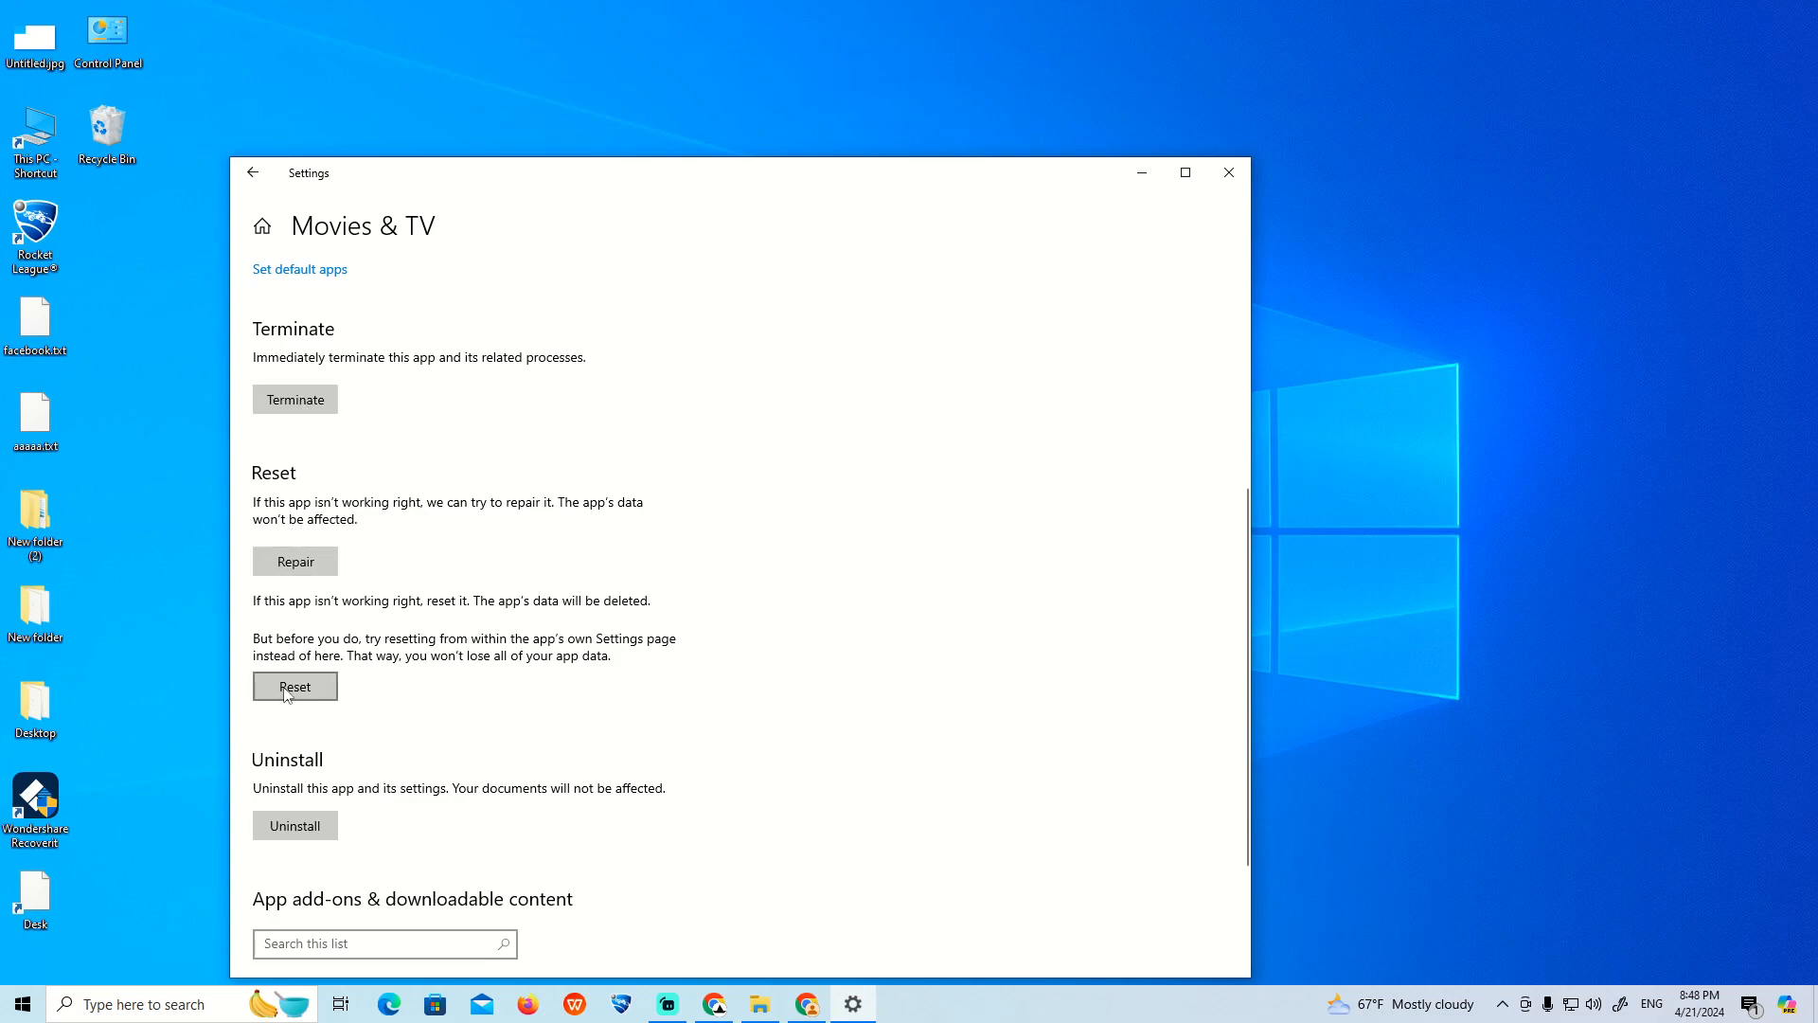
{"action": "scroll", "scroll_direction": "down", "scroll_amount": 3}
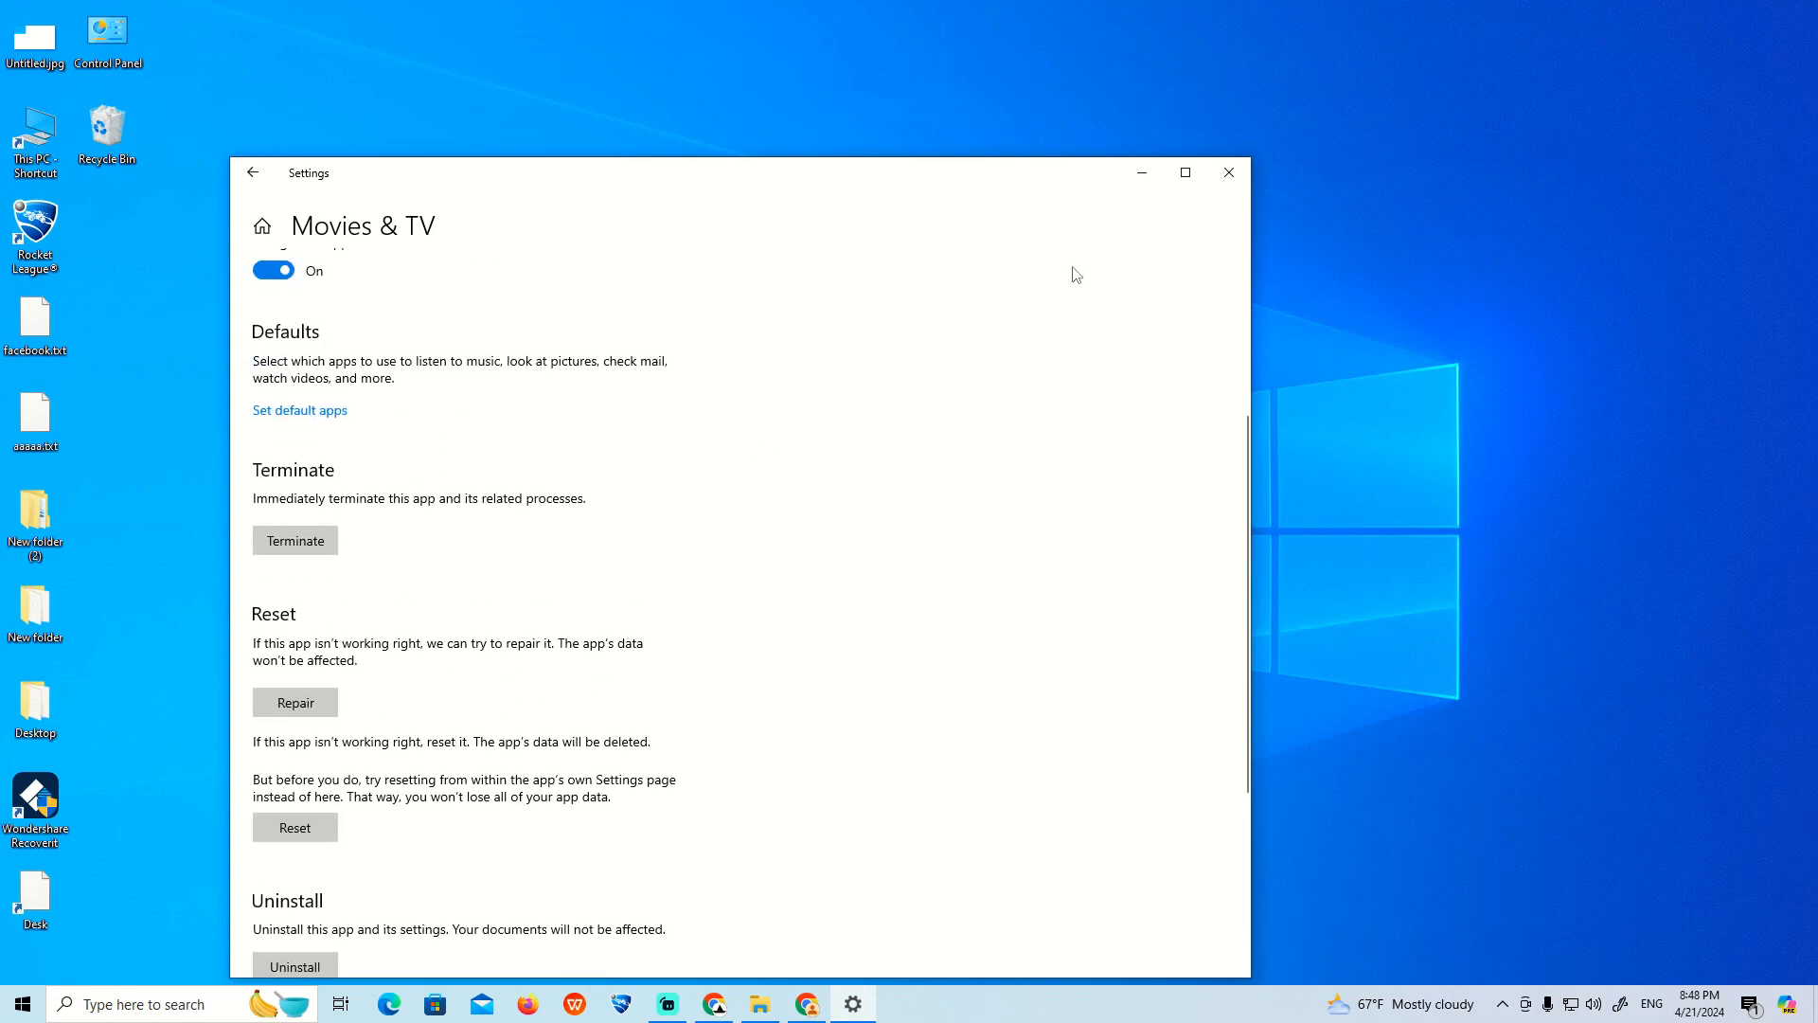
{"action": "left_click", "coordinate": [1228, 173]}
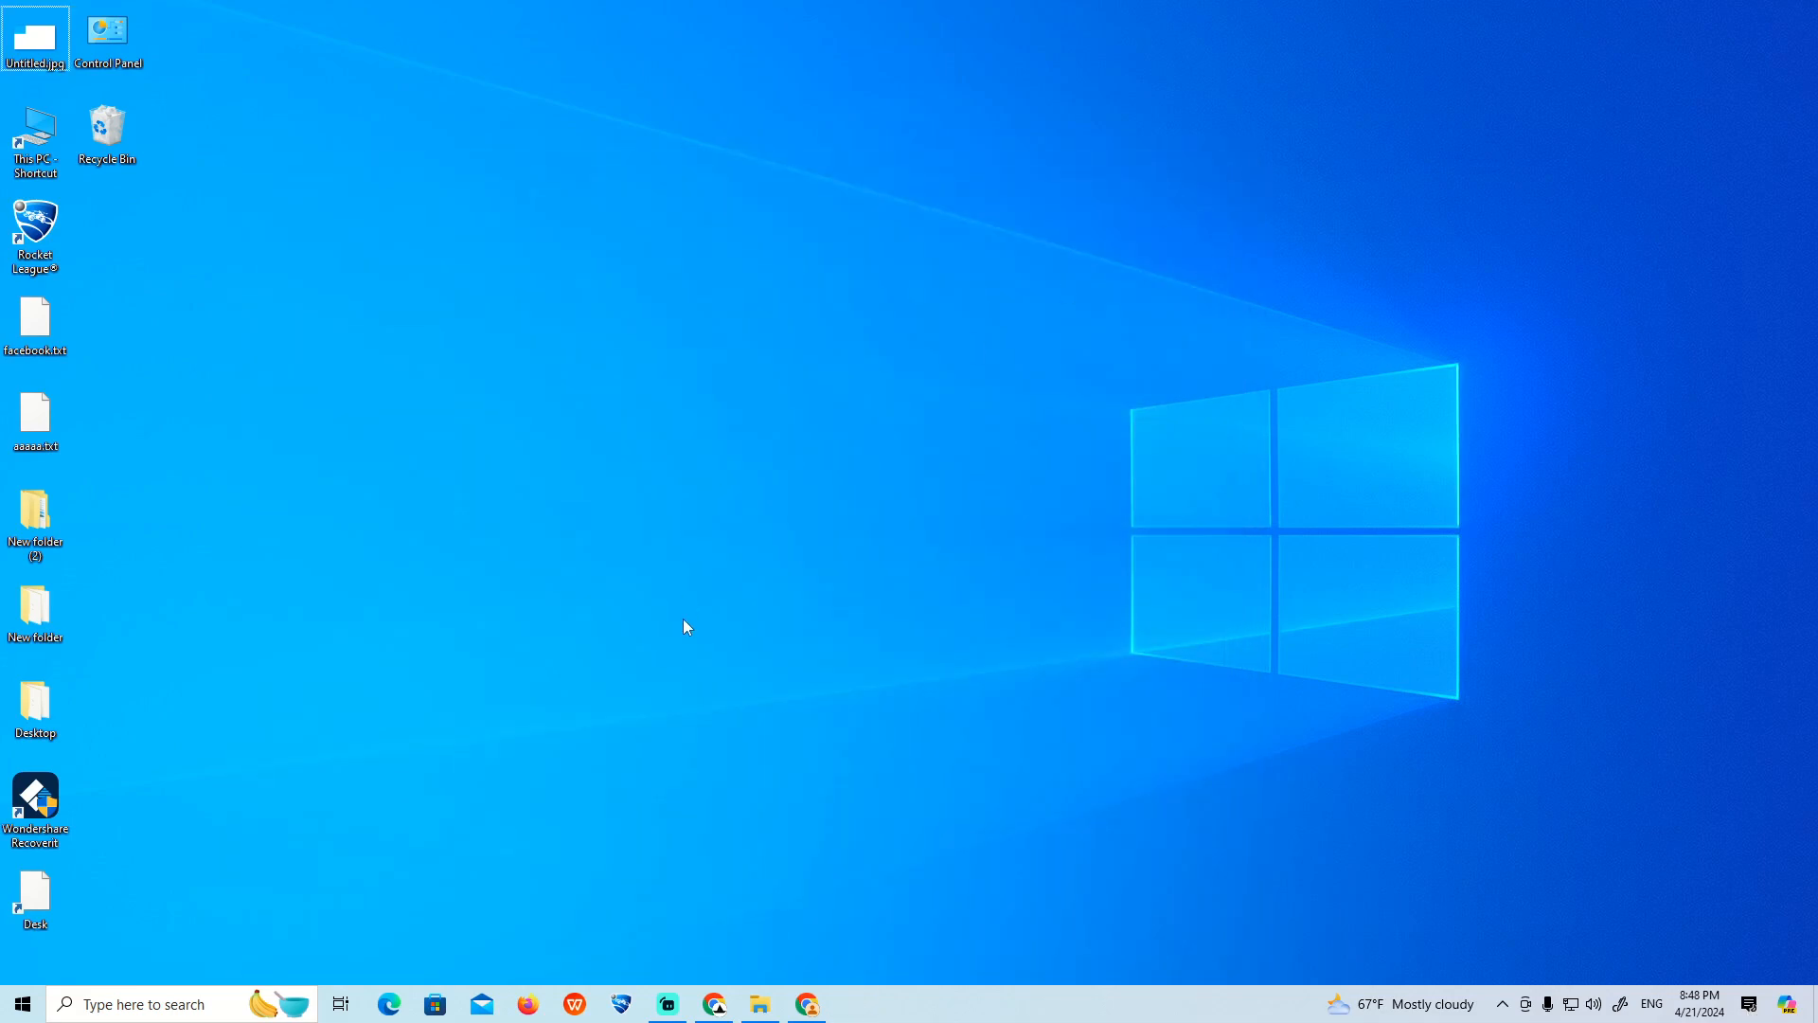